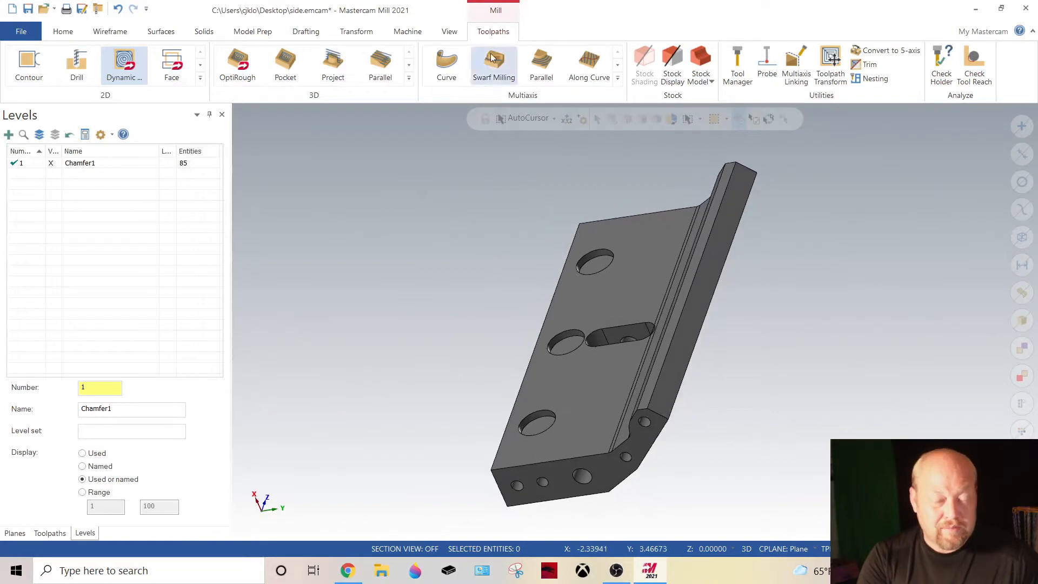
# Chain one machining region and one air region on the bracket for a new Dynamic Mill toolpath.
pyautogui.click(123, 61)
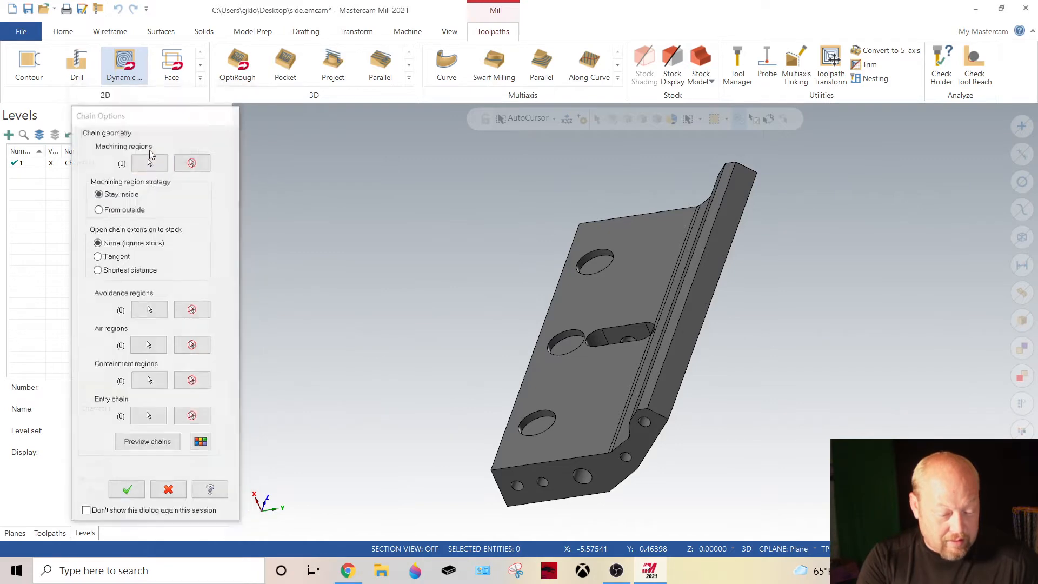
pyautogui.click(150, 162)
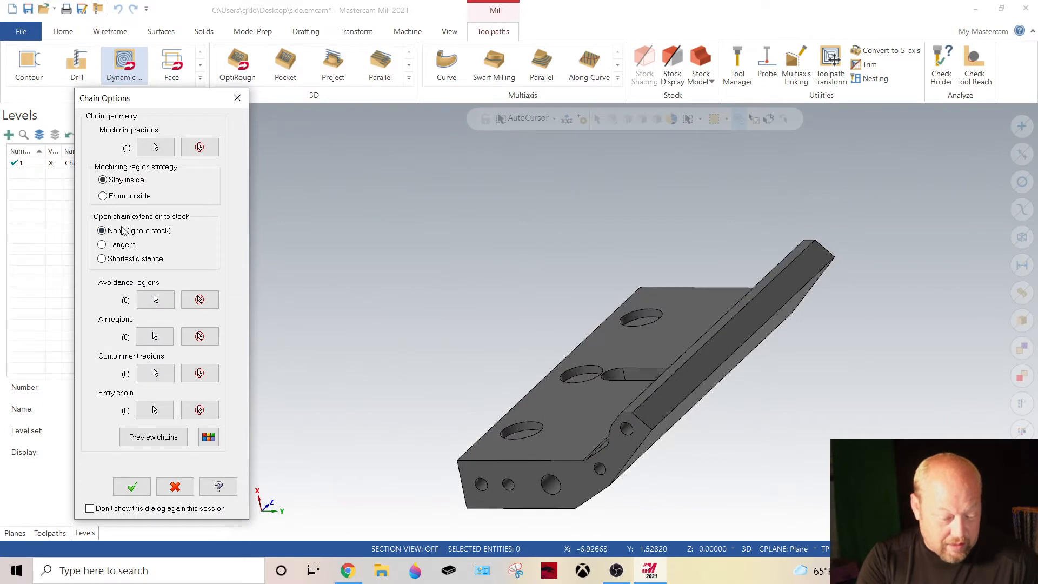
pyautogui.click(155, 147)
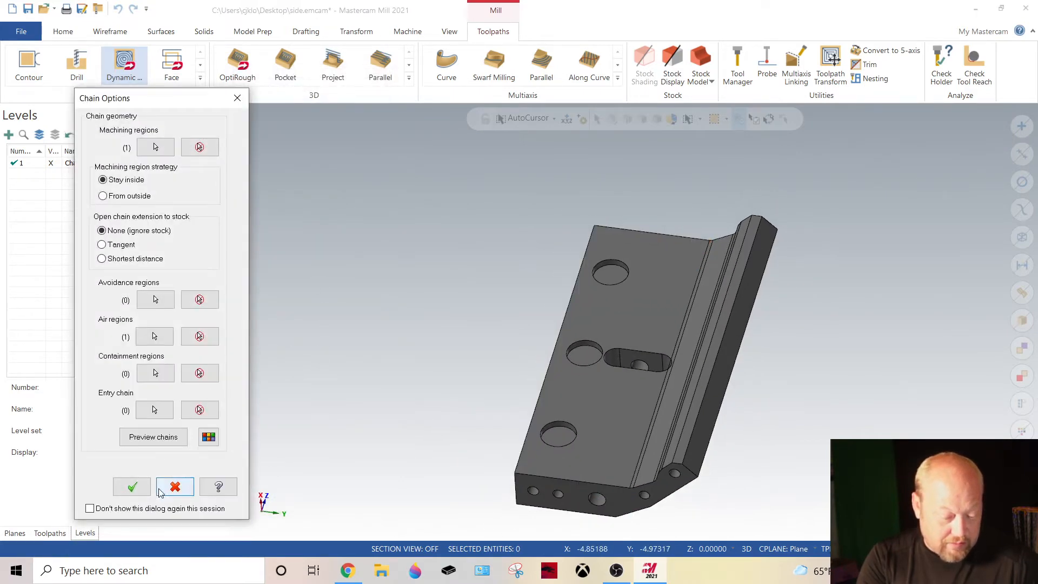
pyautogui.click(132, 487)
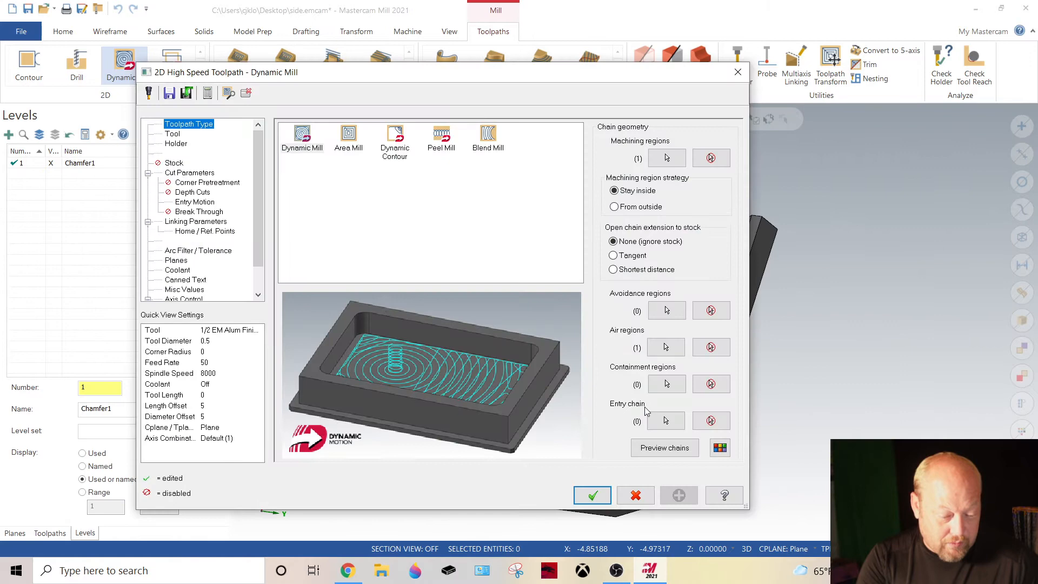
# Set linking heights: retract 0.25 and feed plane 0.75 incremental, top of stock 0.75 picked from the part.
pyautogui.click(189, 172)
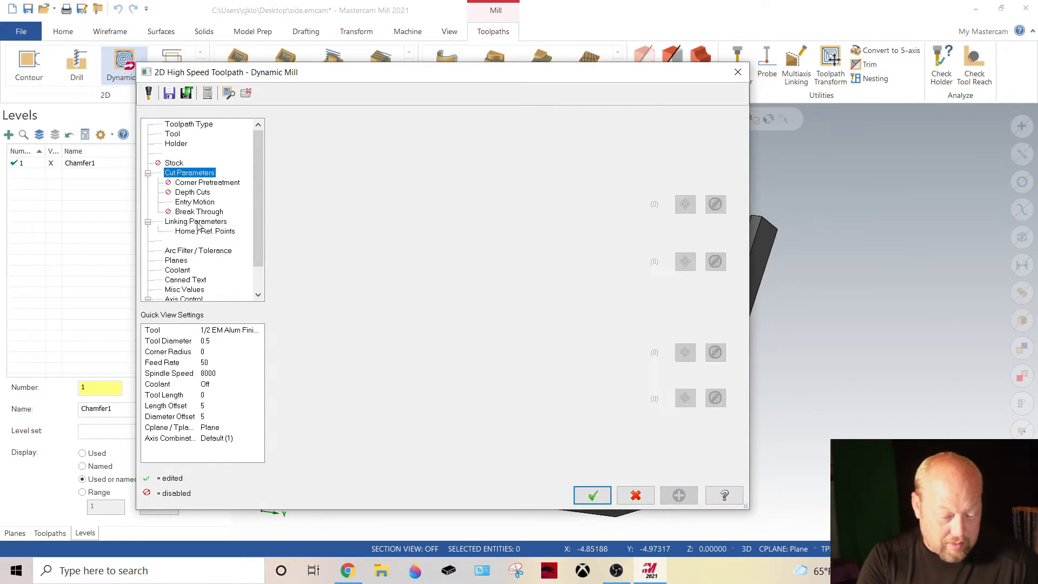
pyautogui.click(592, 495)
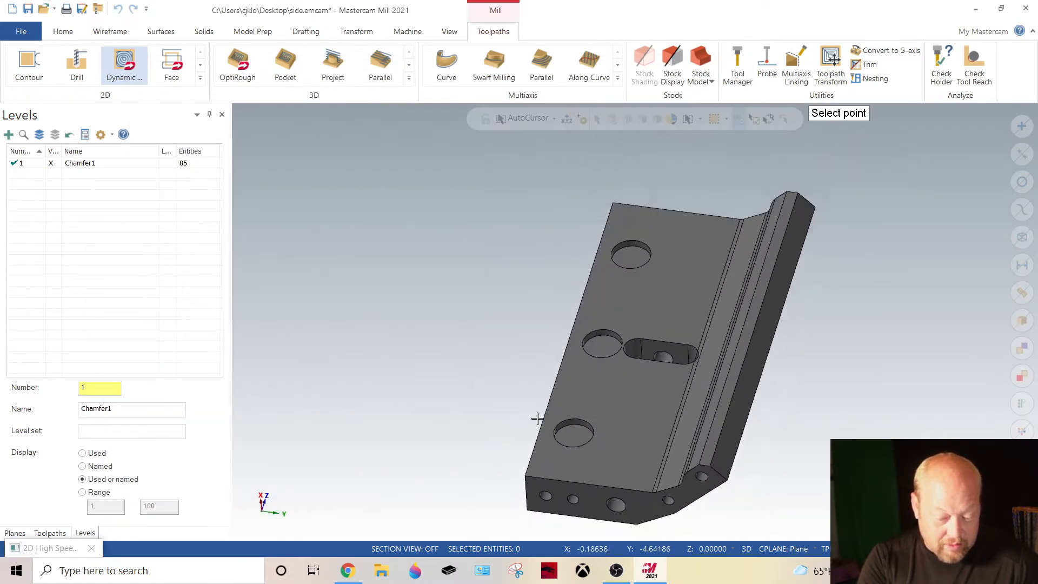
pyautogui.click(123, 63)
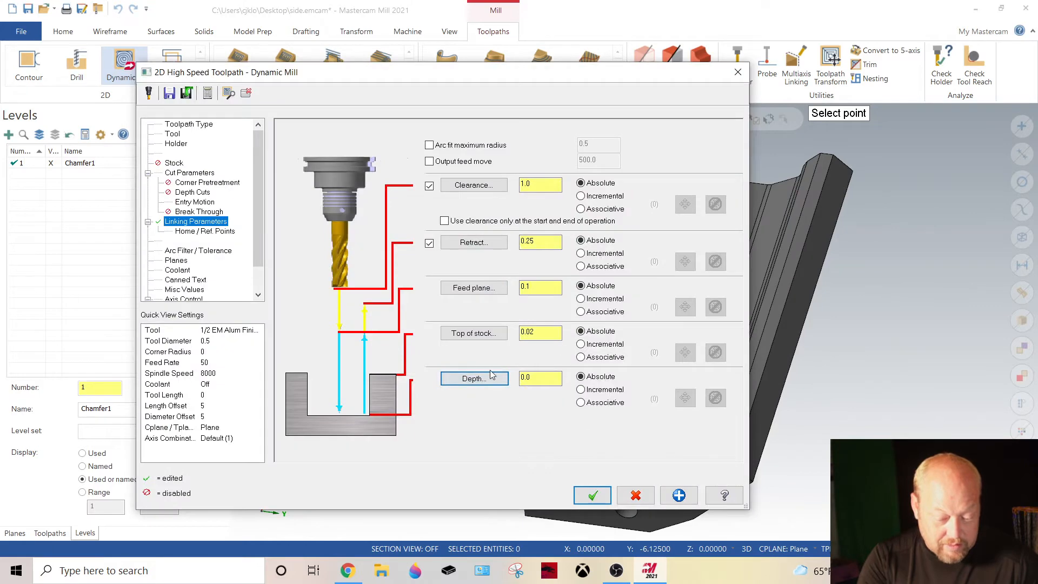
pyautogui.moveTo(467, 333)
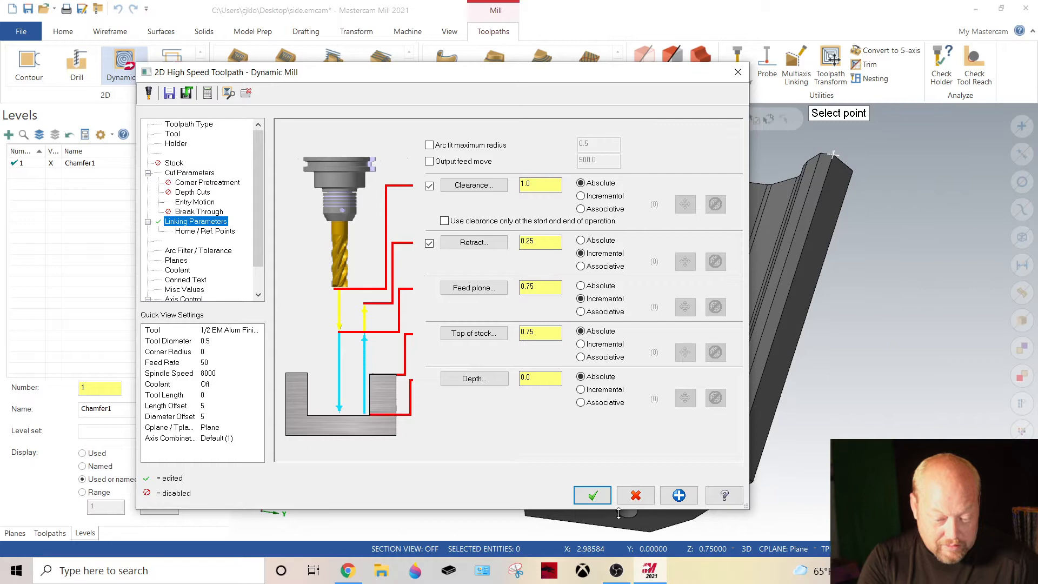
pyautogui.click(189, 172)
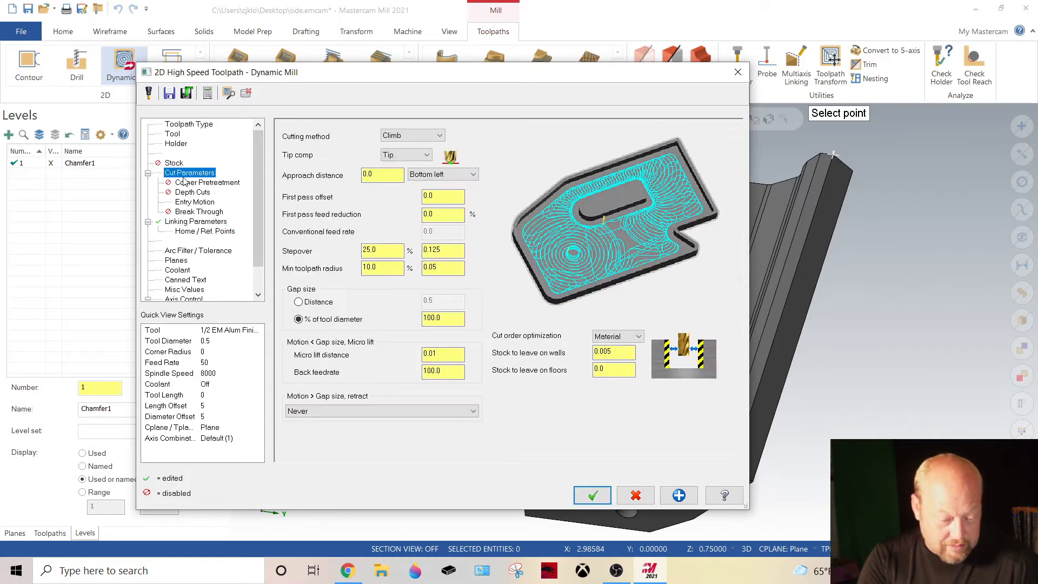
pyautogui.click(171, 134)
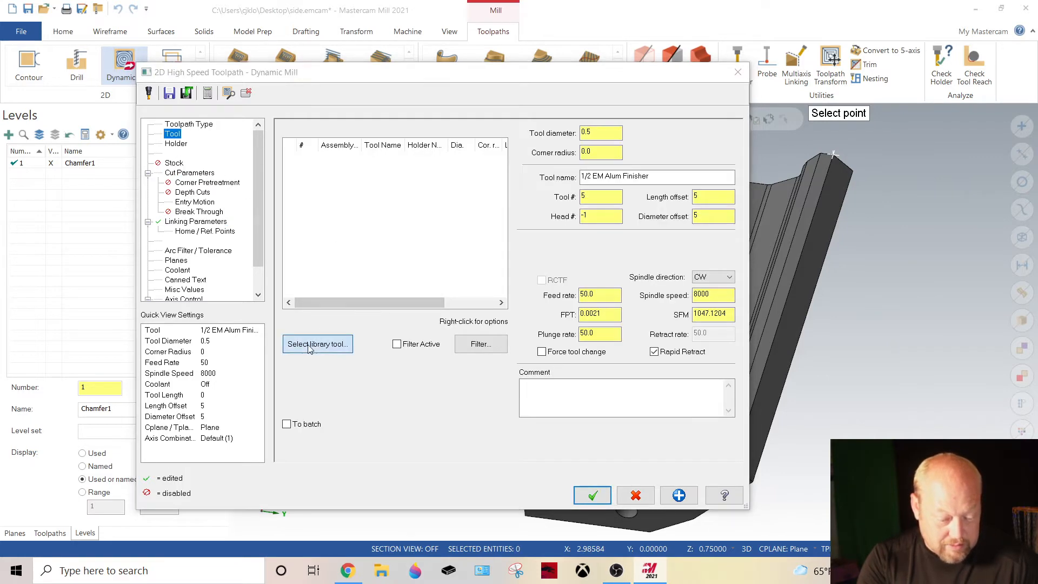
# Load the 1/2 EM Alum Rougher from KlawTor MFG Alum tools.tooldb and generate the Dynamic Mill toolpath.
pyautogui.click(318, 343)
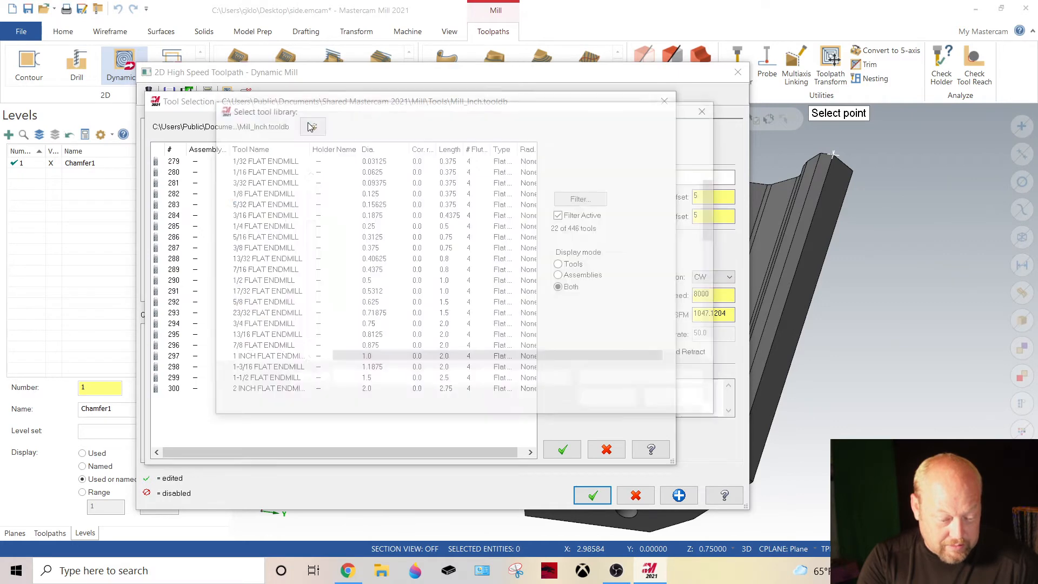
pyautogui.click(311, 126)
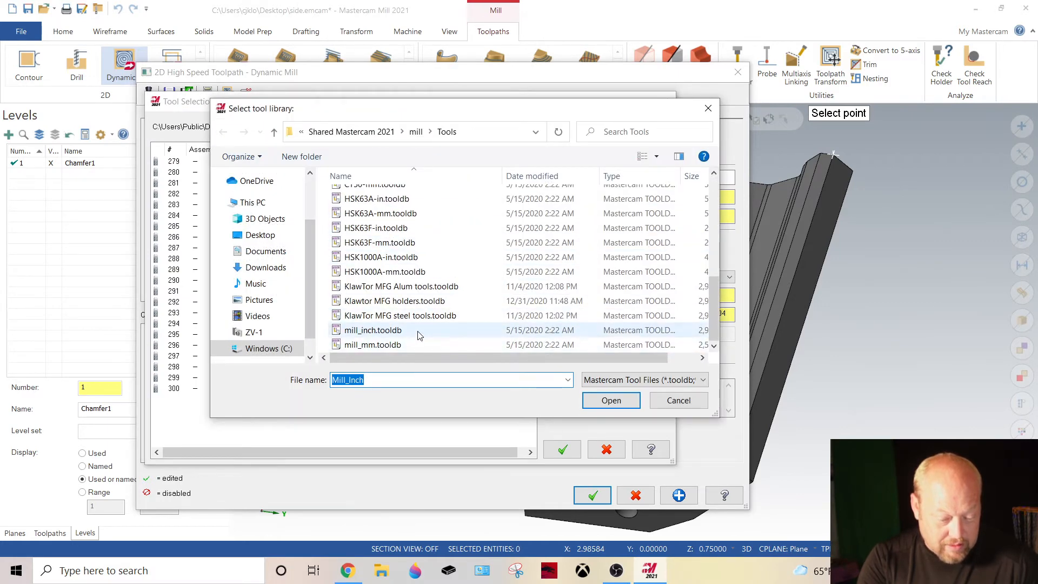
pyautogui.click(611, 400)
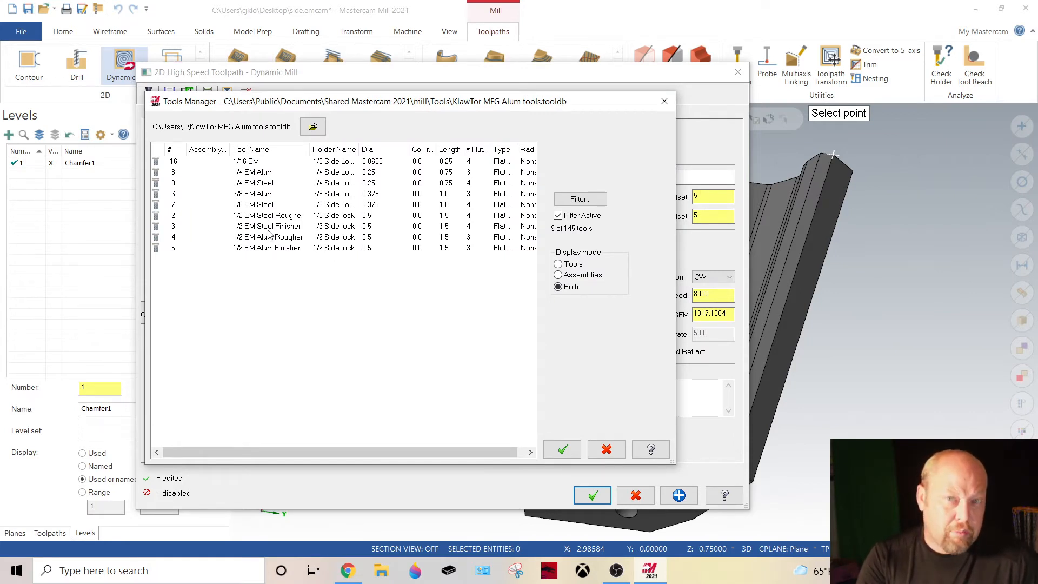
pyautogui.moveTo(276, 240)
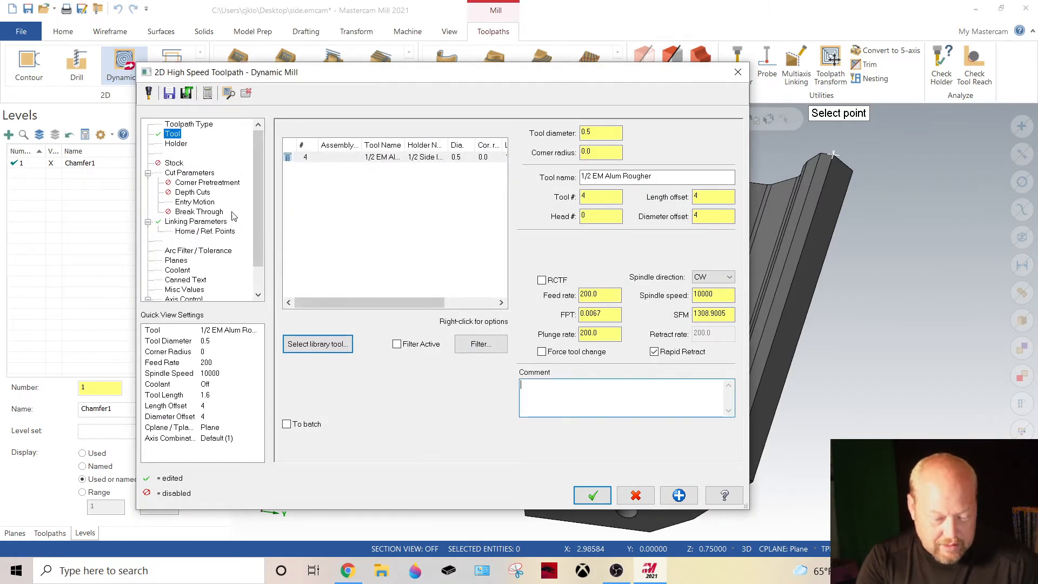
pyautogui.click(189, 171)
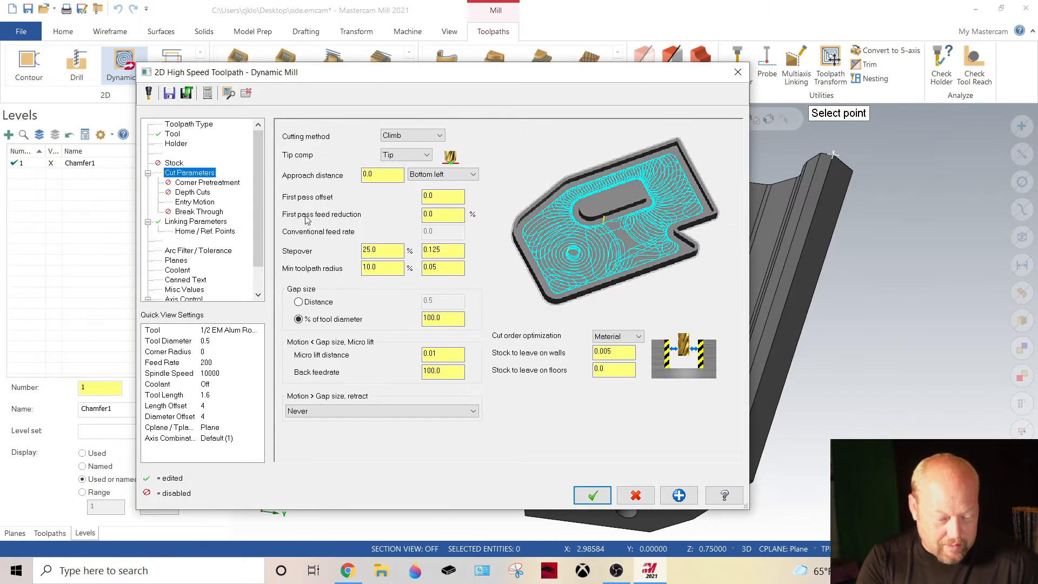
pyautogui.click(194, 220)
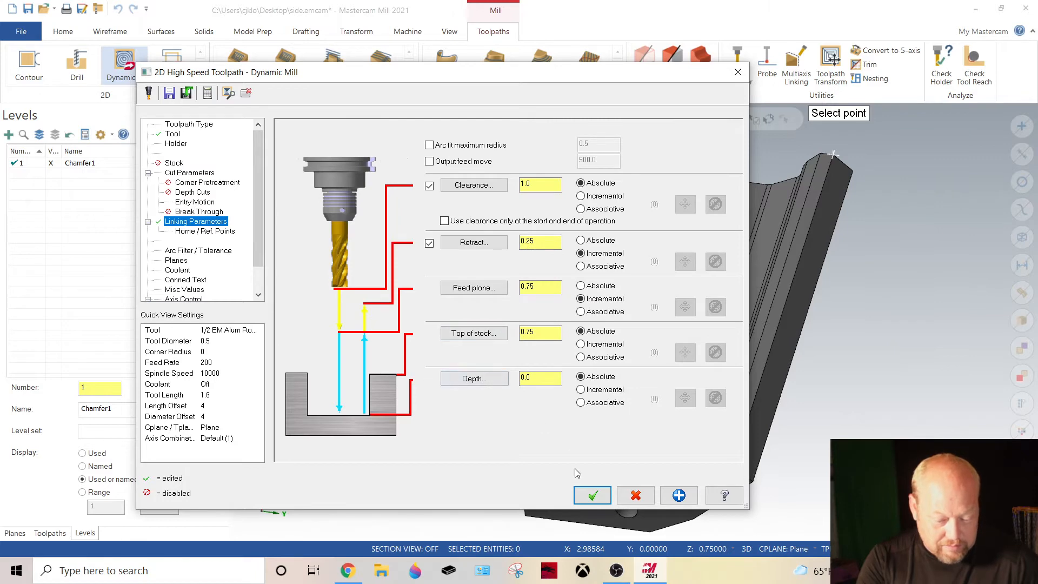
pyautogui.click(592, 495)
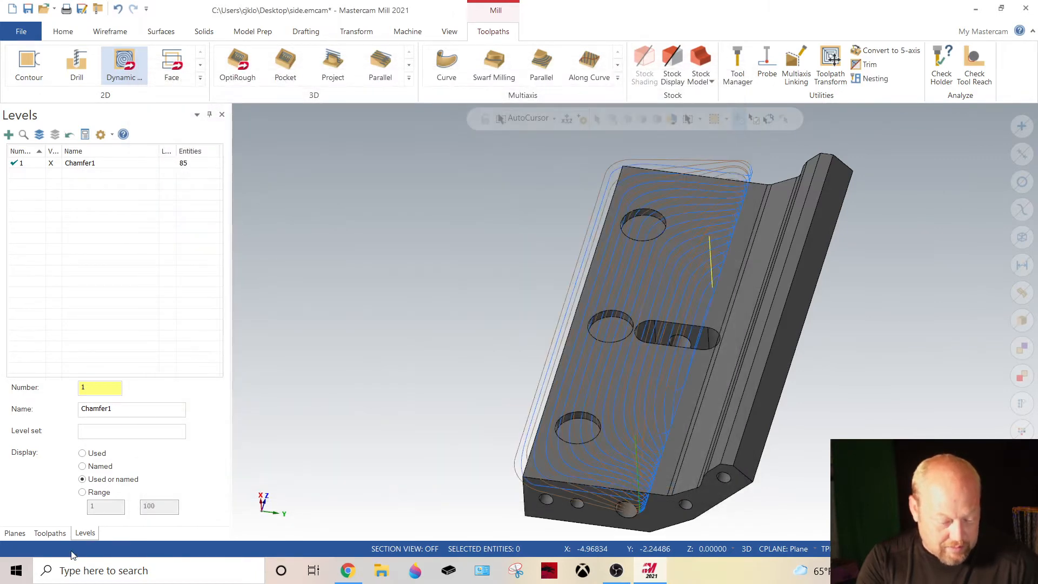
# Review the roughing toolpath's Corner Pretreatment and Cut Parameters, then duplicate the operation for a finishing pass.
pyautogui.click(49, 532)
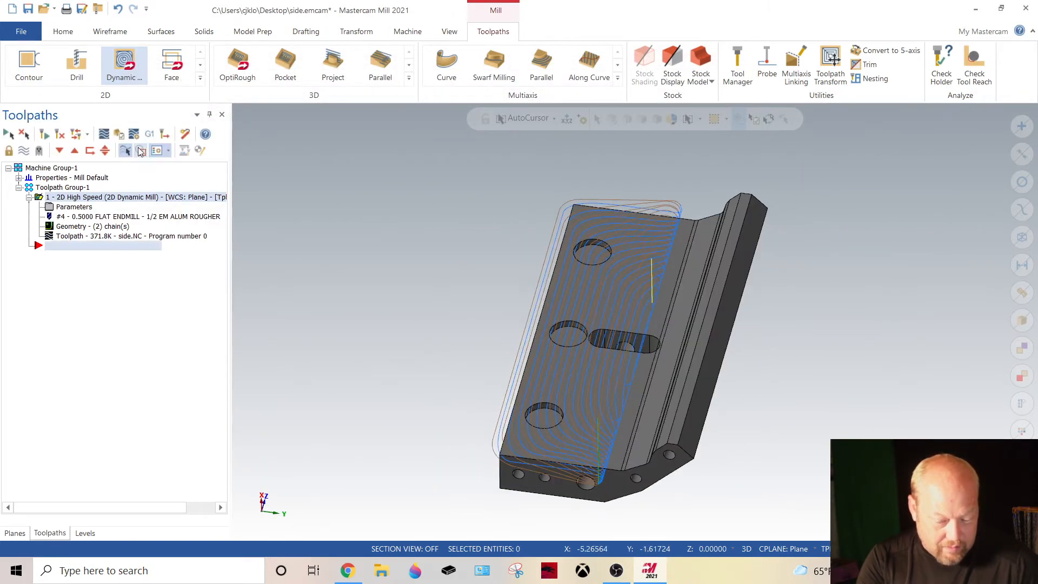
pyautogui.click(125, 150)
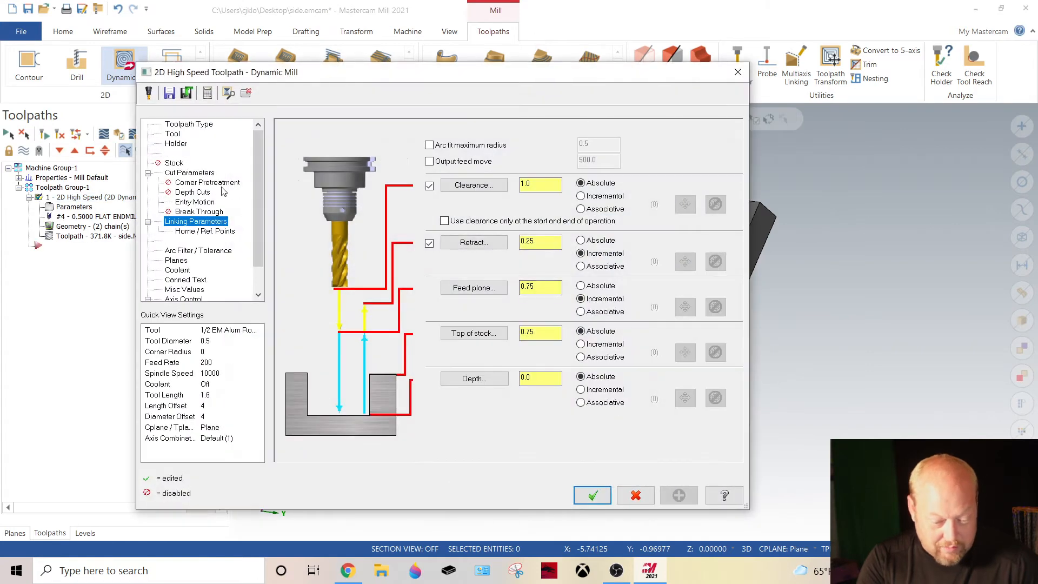
pyautogui.click(206, 181)
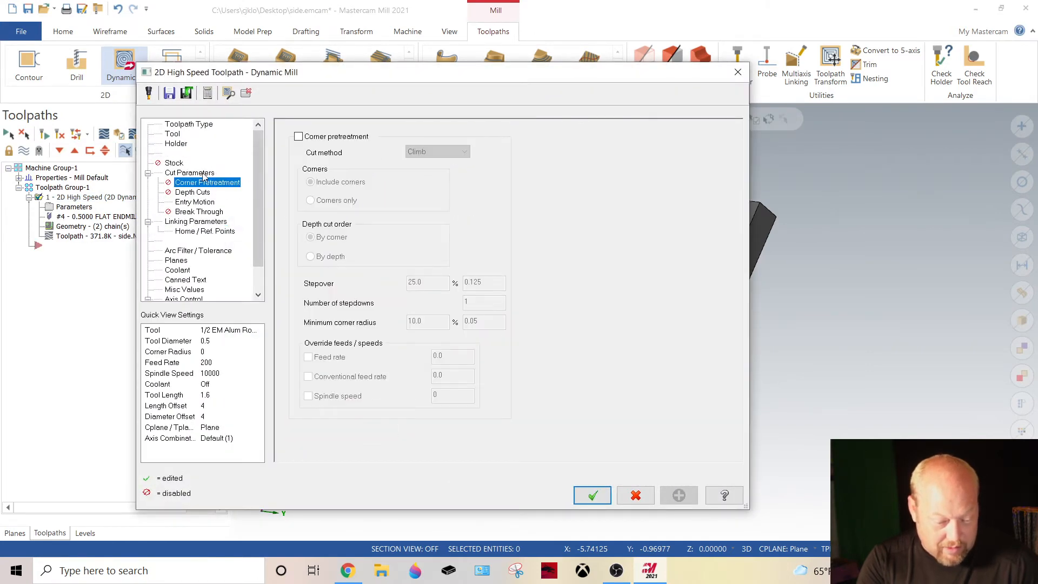
pyautogui.click(190, 171)
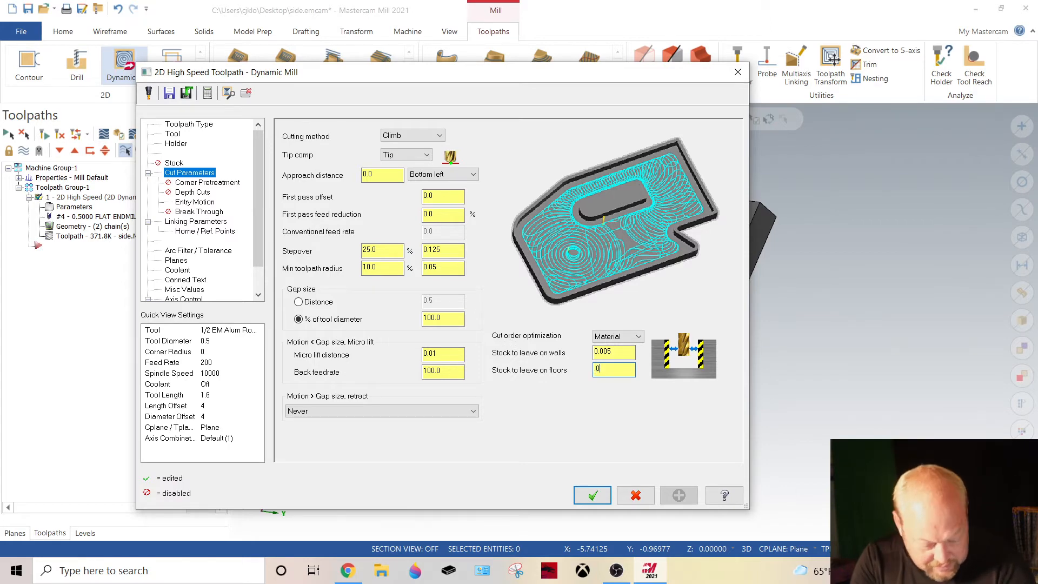
pyautogui.click(592, 495)
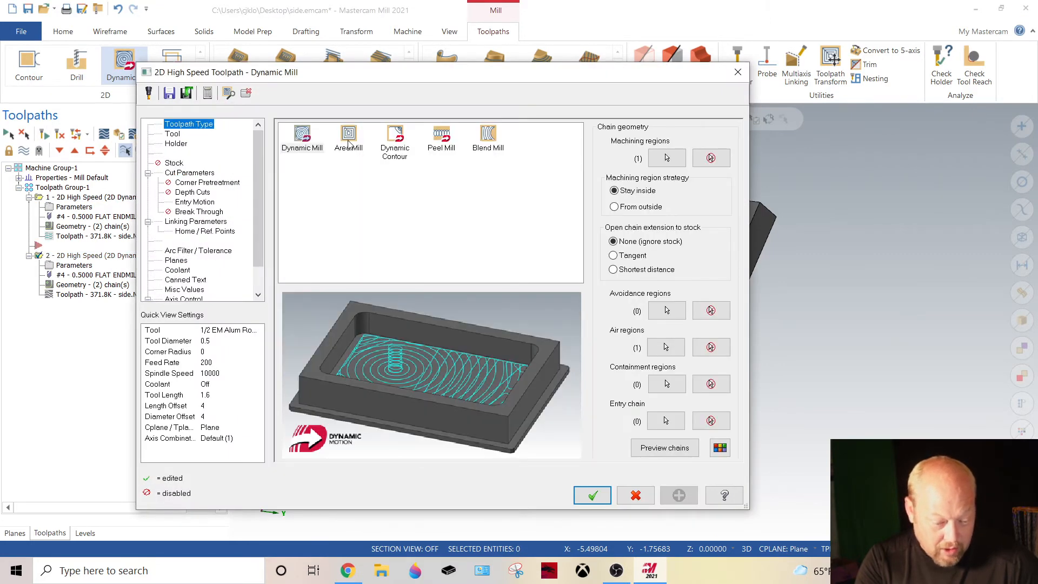
# Change the copy to Area Mill with 90% XY stepover and check the entry helix transition.
pyautogui.click(348, 134)
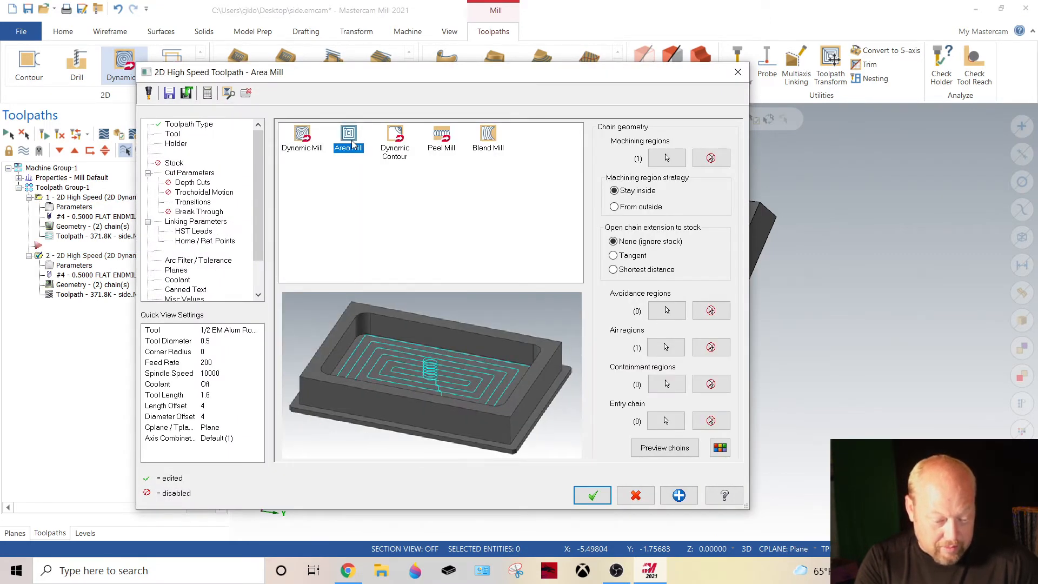
pyautogui.click(189, 172)
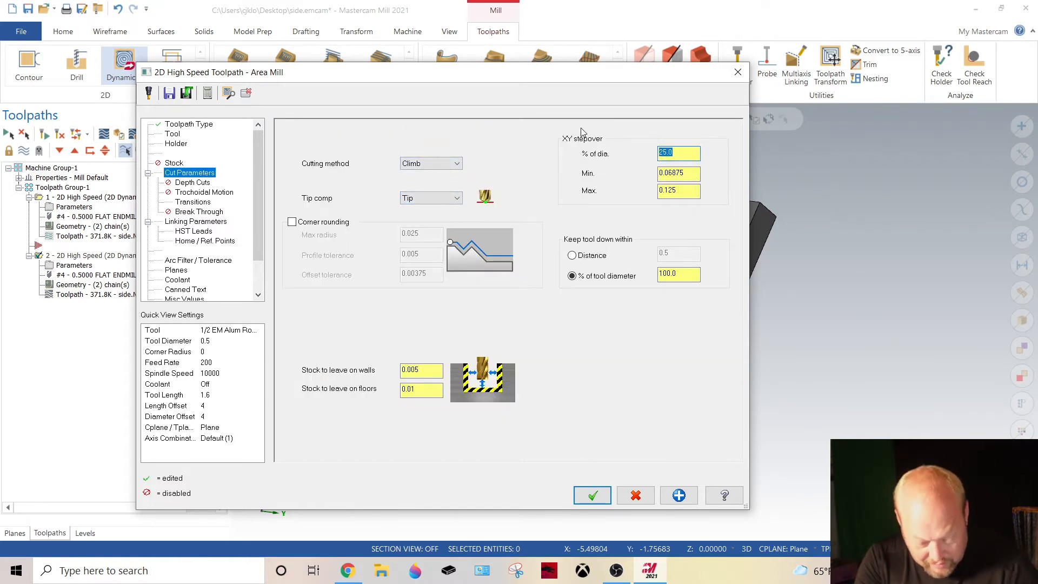
pyautogui.write('90.0')
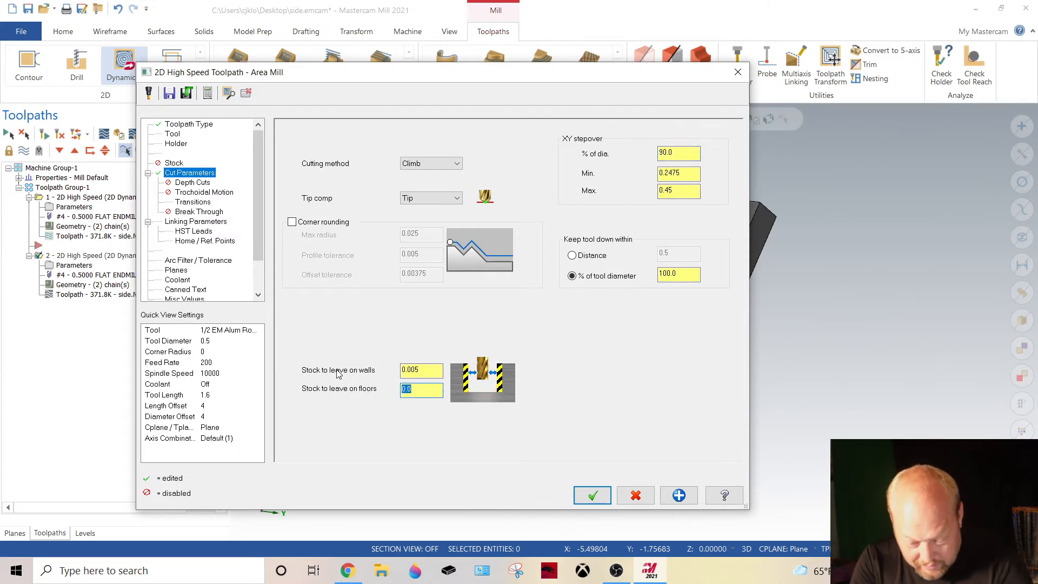
pyautogui.click(193, 201)
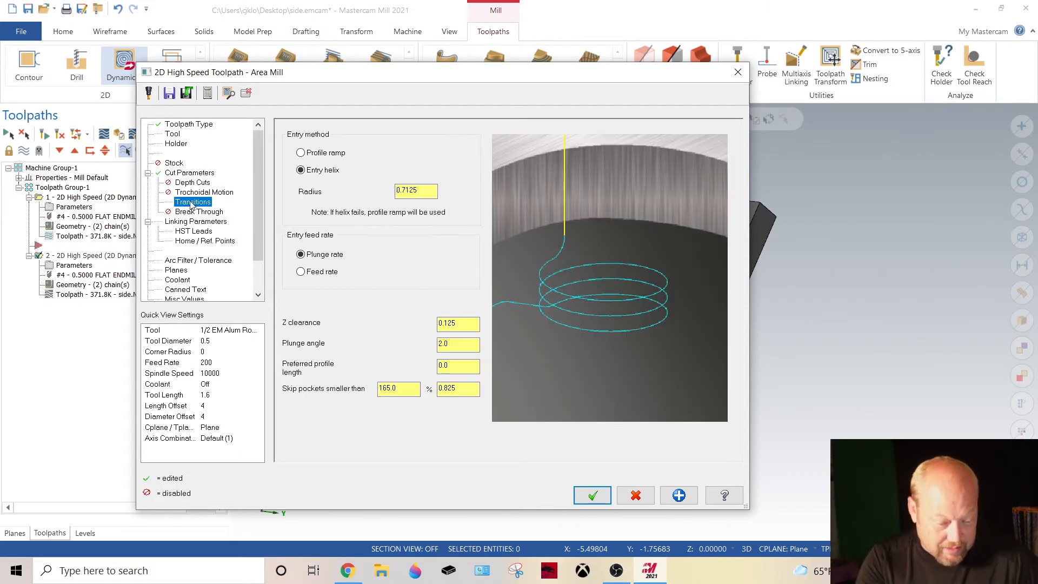
pyautogui.click(415, 191)
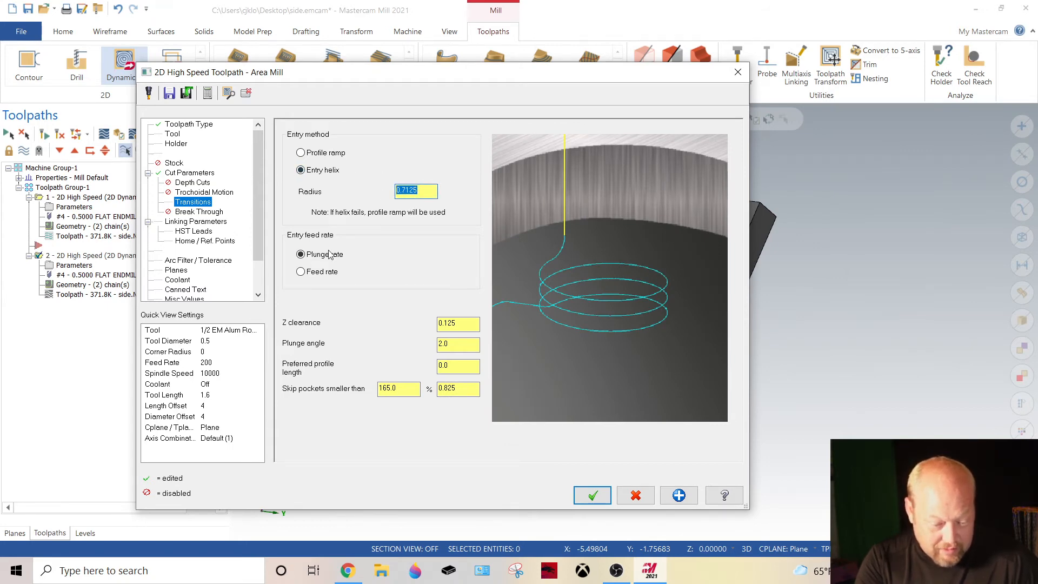
# Set the Area Mill top of stock to 0.02 and regenerate the finishing toolpath.
pyautogui.click(195, 220)
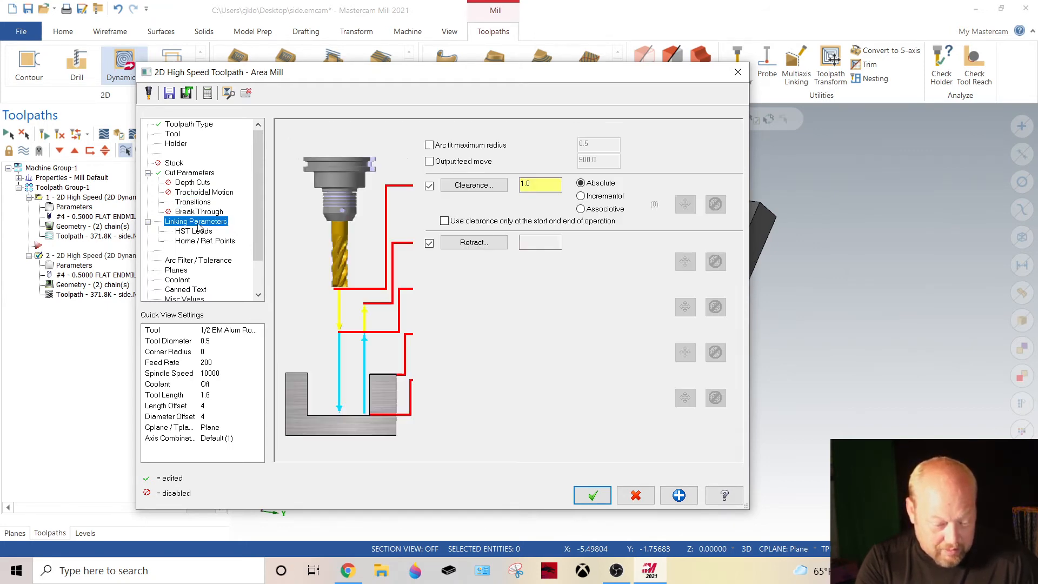
pyautogui.click(593, 495)
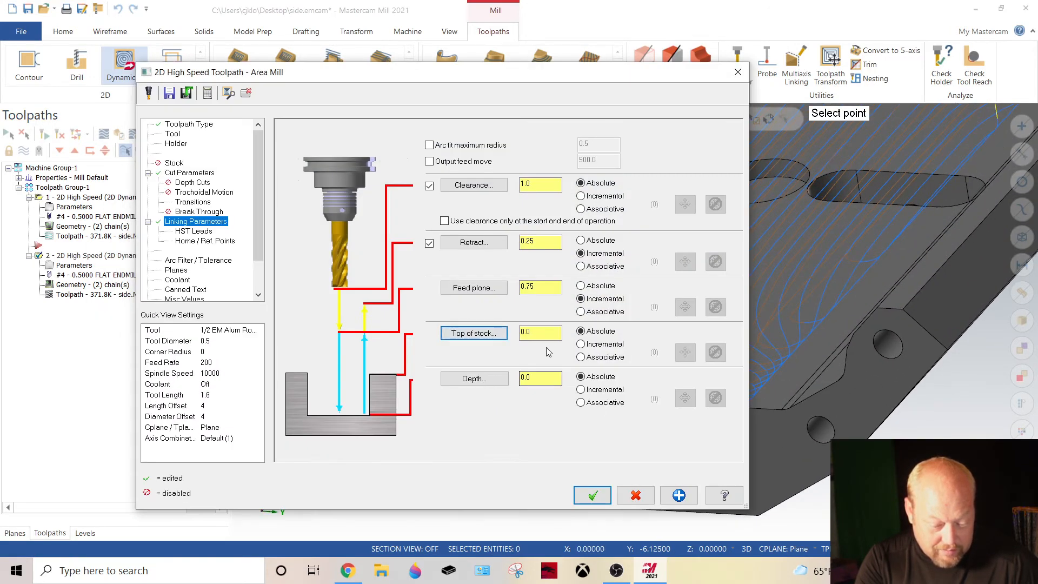
pyautogui.write('0.02')
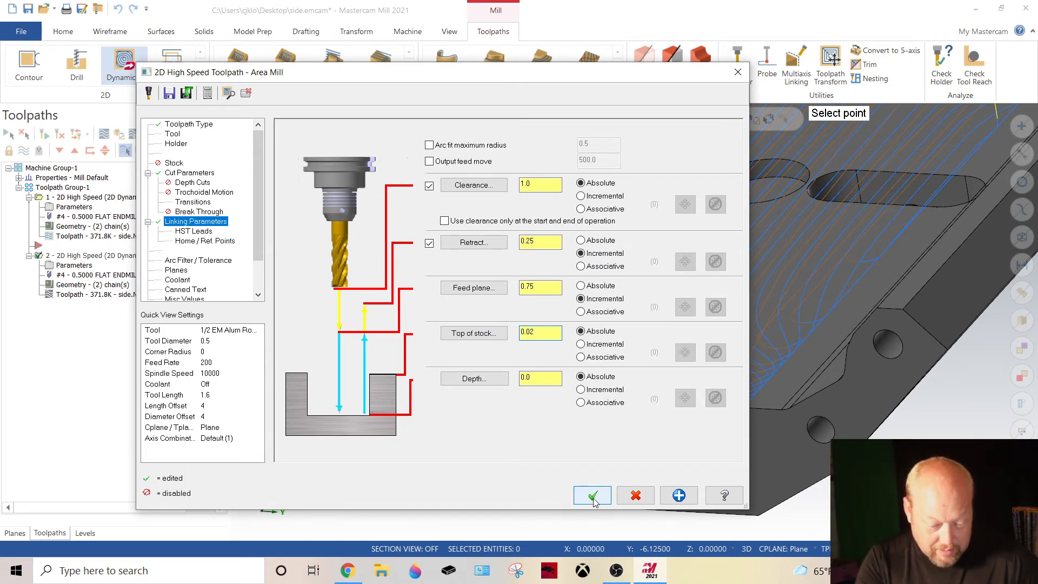
pyautogui.click(592, 495)
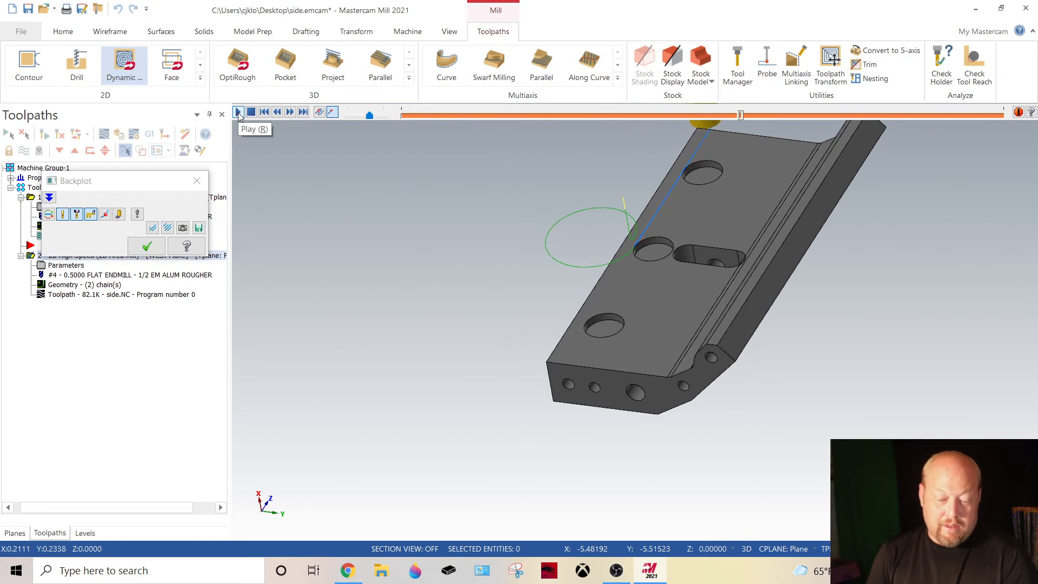
# Backplot the Area Mill finishing pass and advance the tool along the bracket's edge.
pyautogui.click(238, 111)
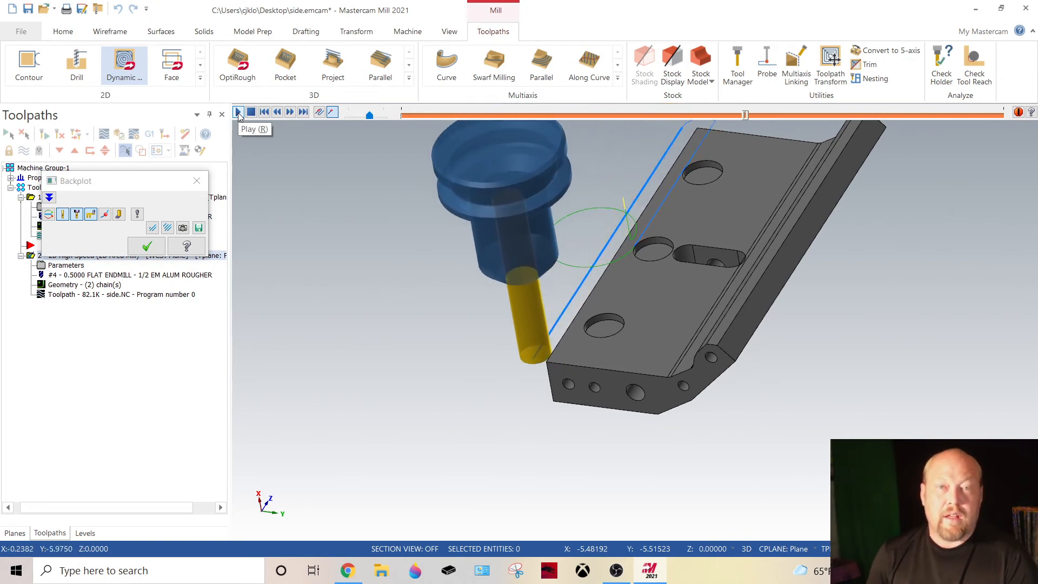
pyautogui.click(238, 111)
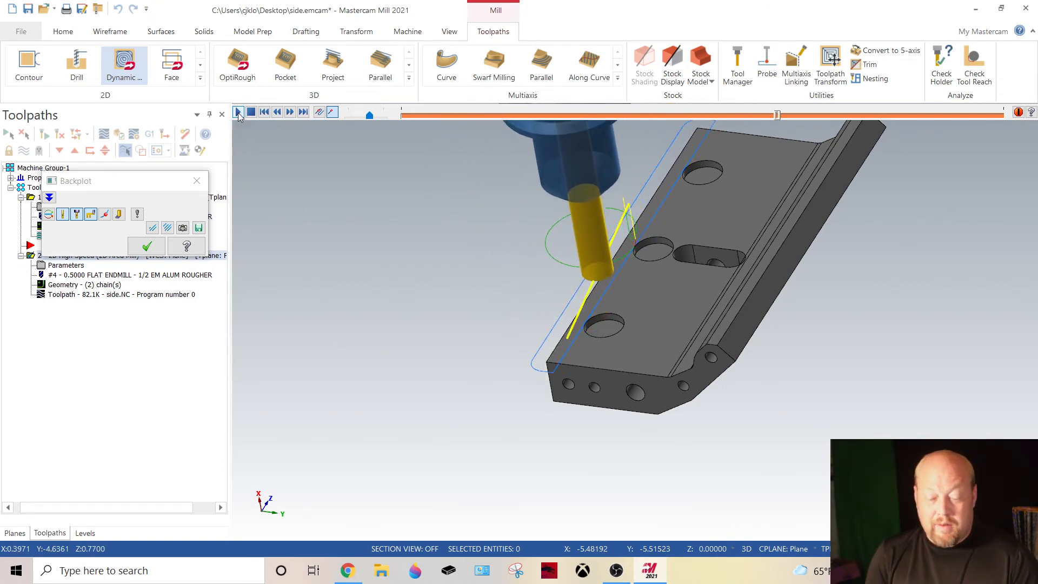
pyautogui.click(237, 111)
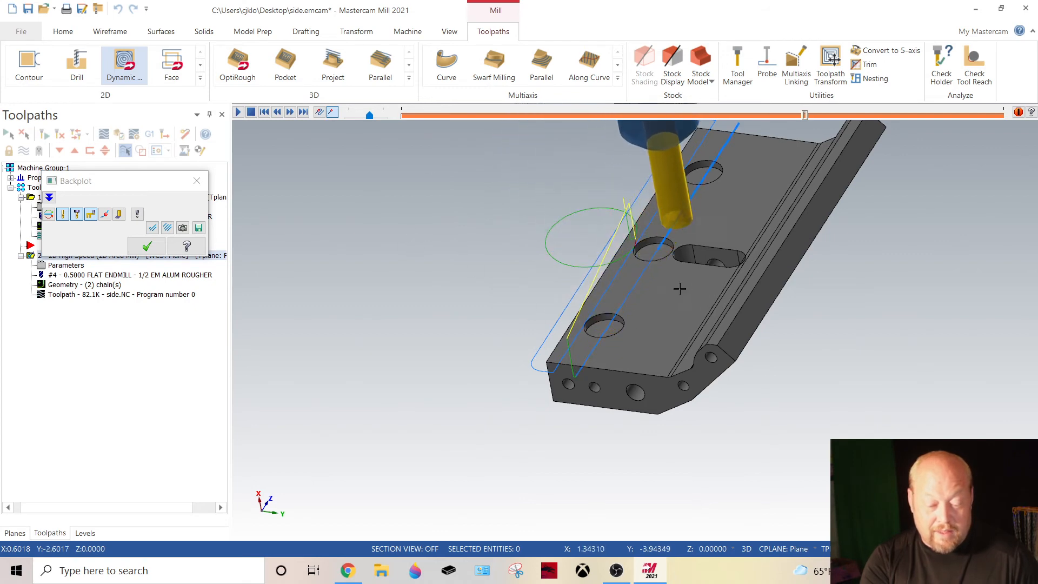
pyautogui.moveTo(370, 116); pyautogui.dragTo(804, 116)
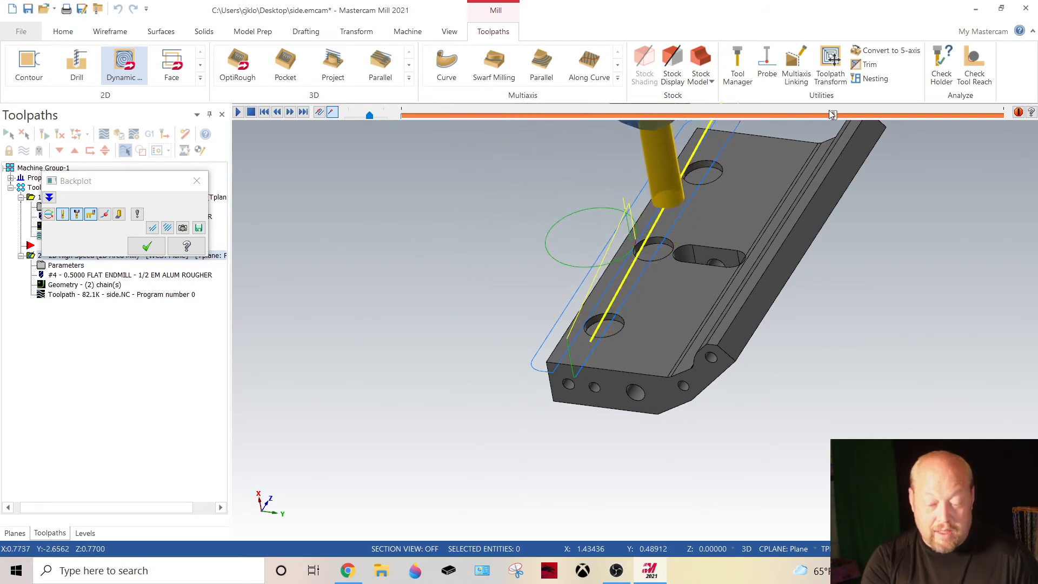